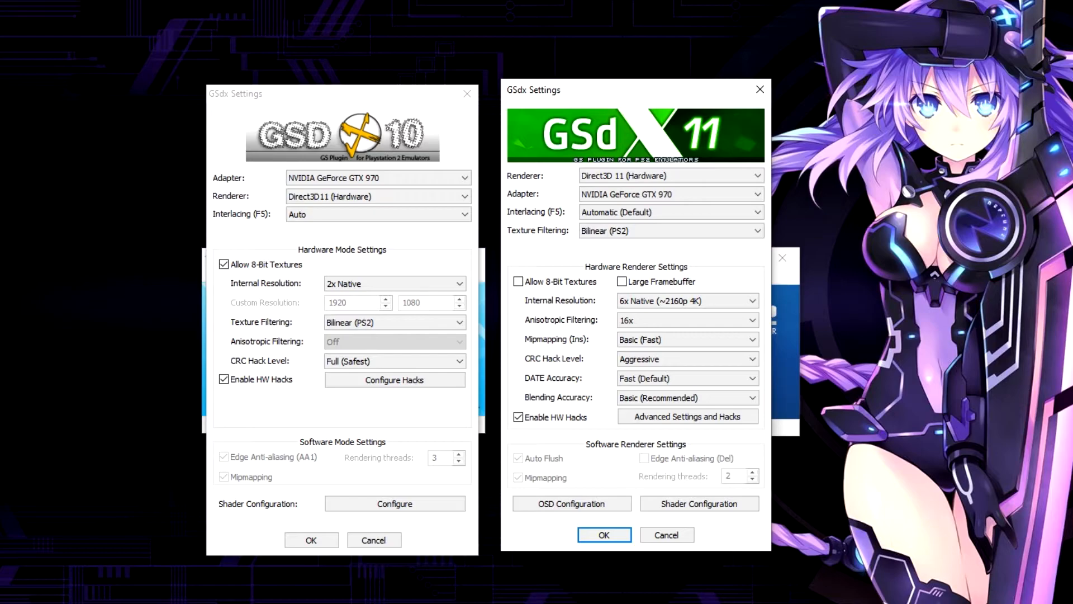
Browse into the memcards folder to view the .ps2 memory card files.
click(377, 196)
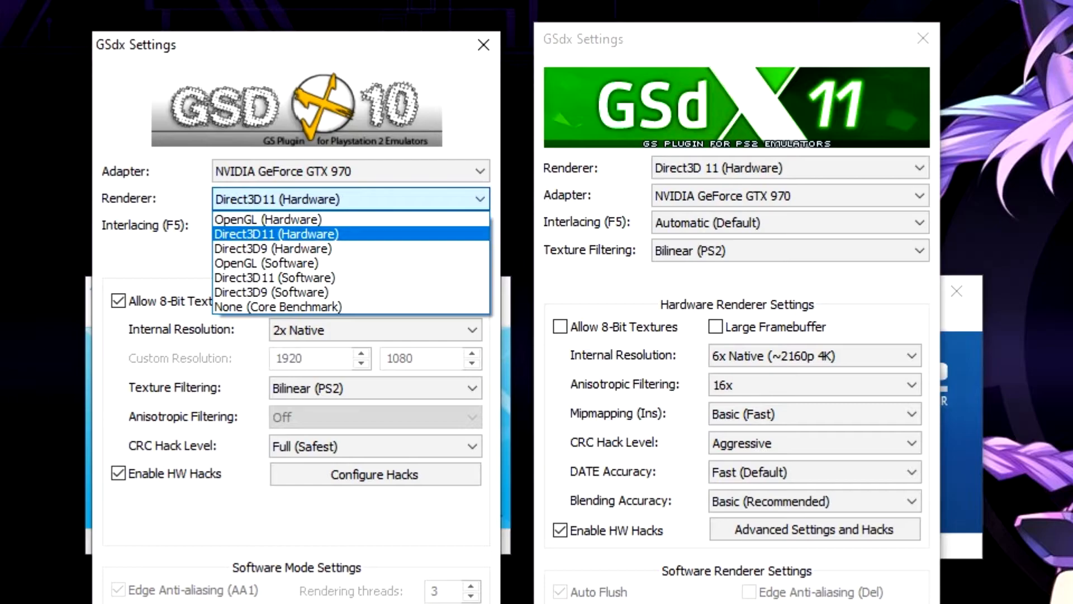
click(782, 155)
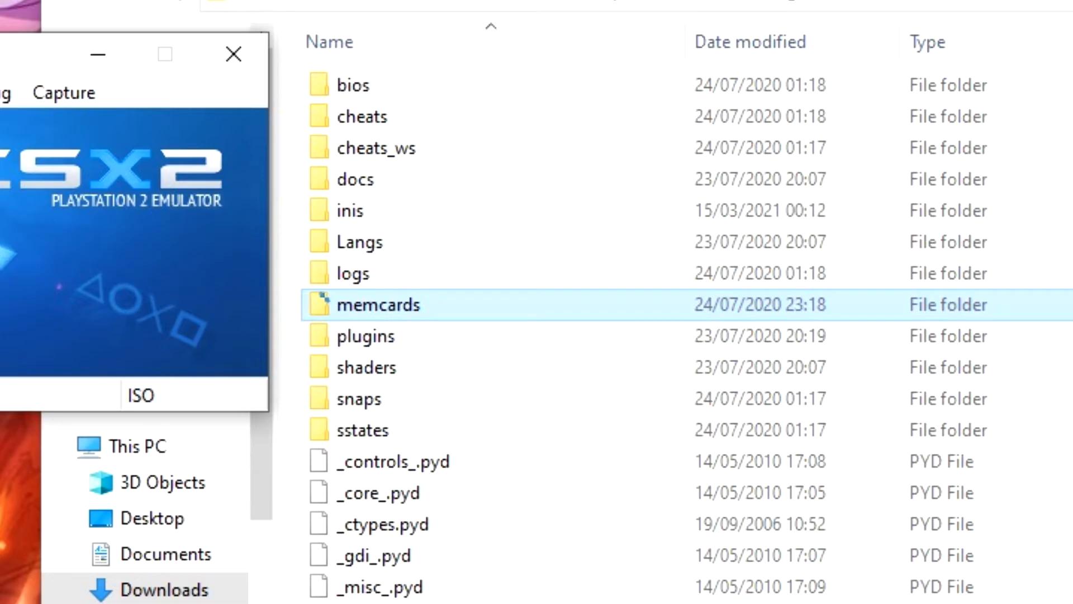
double_click(378, 304)
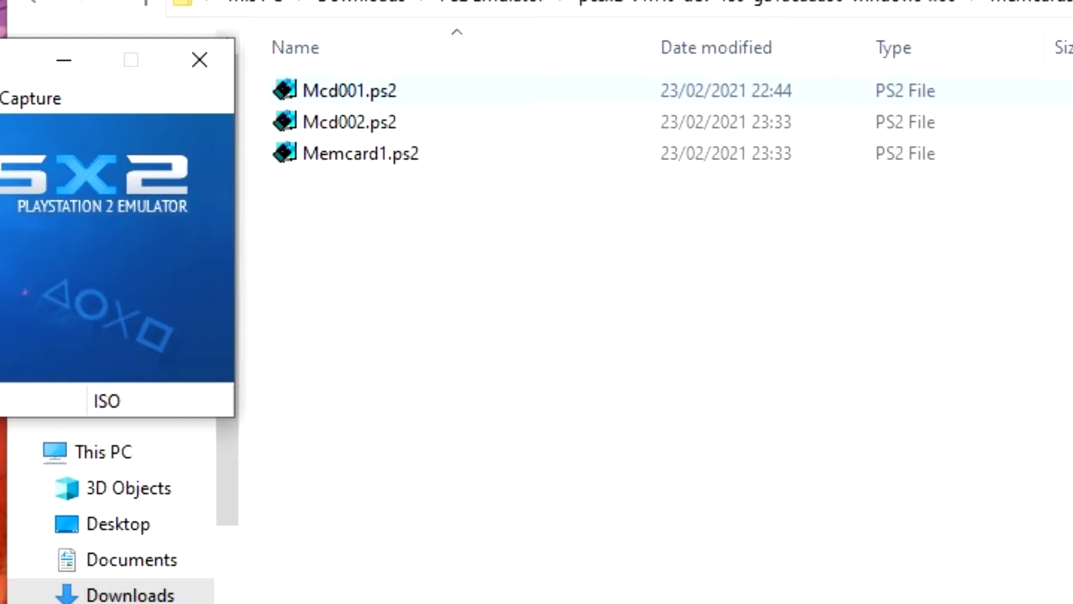
Return to the PCSX2 installation folder and locate mymc.exe and mymc-gui.exe.
click(341, 99)
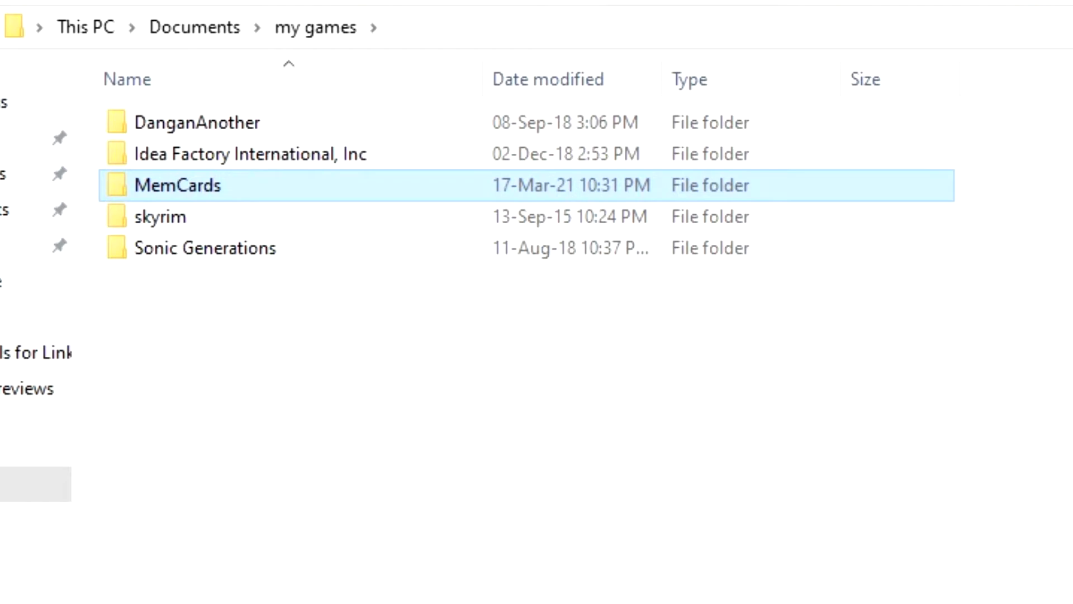
double_click(177, 185)
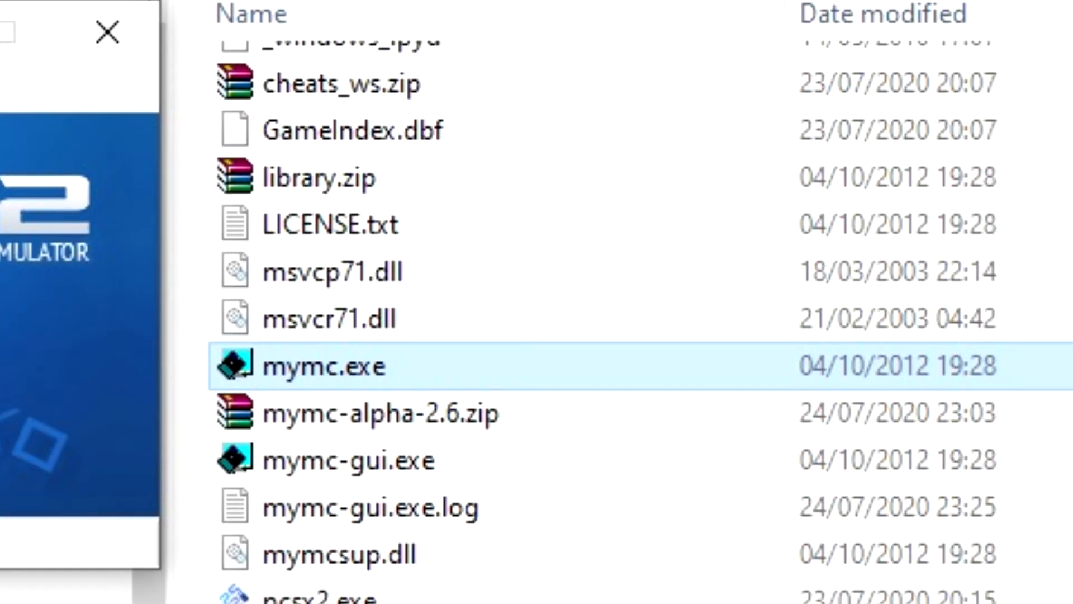